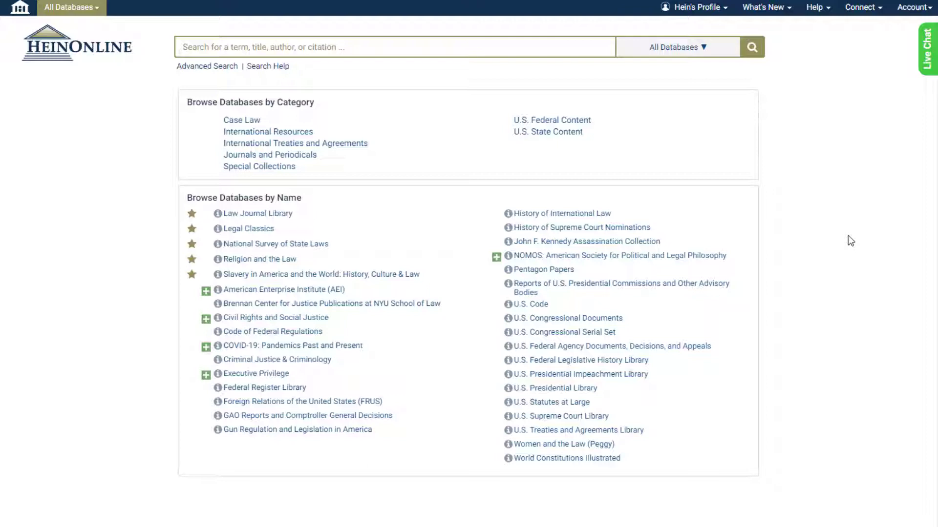
{"action": "mouse_move", "coordinate": [440, 91]}
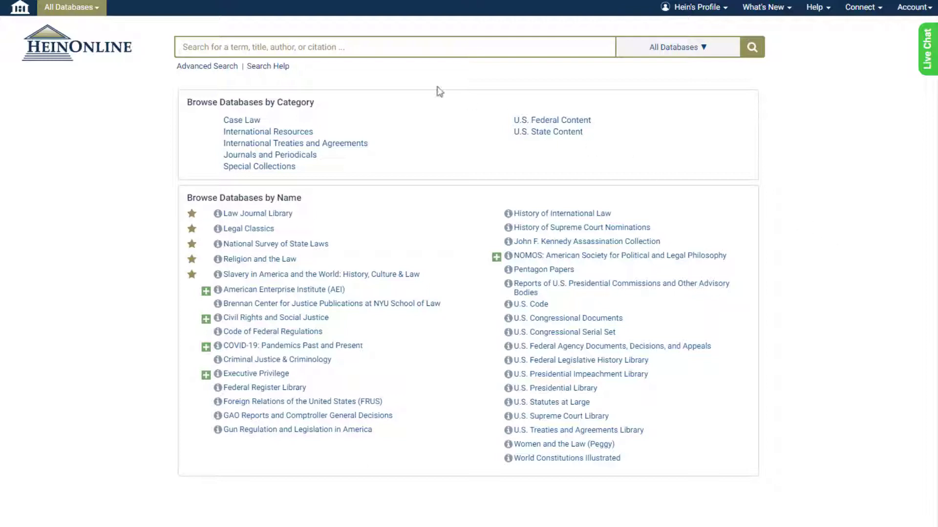
Search the citation 103 Cal.Rptr.2d 492 and open the Rufo v. Simpson case
{"action": "type", "text": "103 Cal.Rptr.2d 492"}
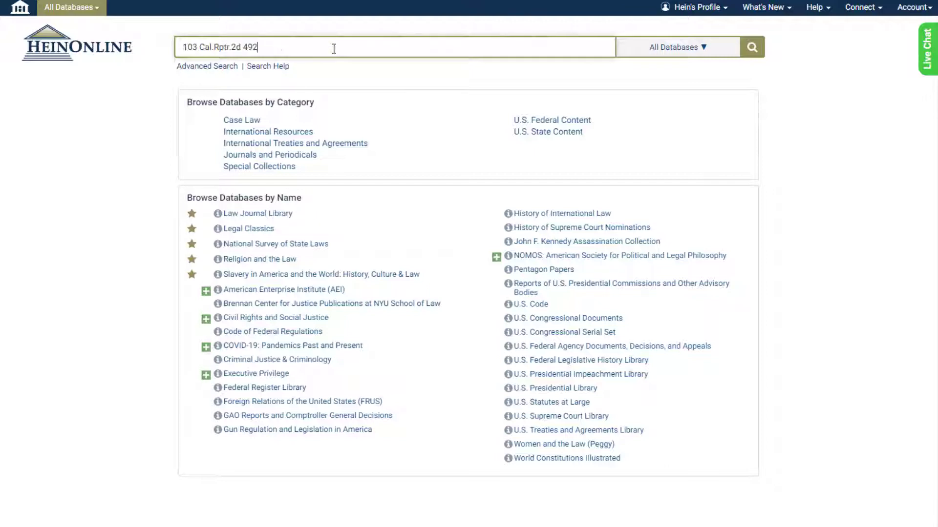
{"action": "left_click", "coordinate": [393, 47]}
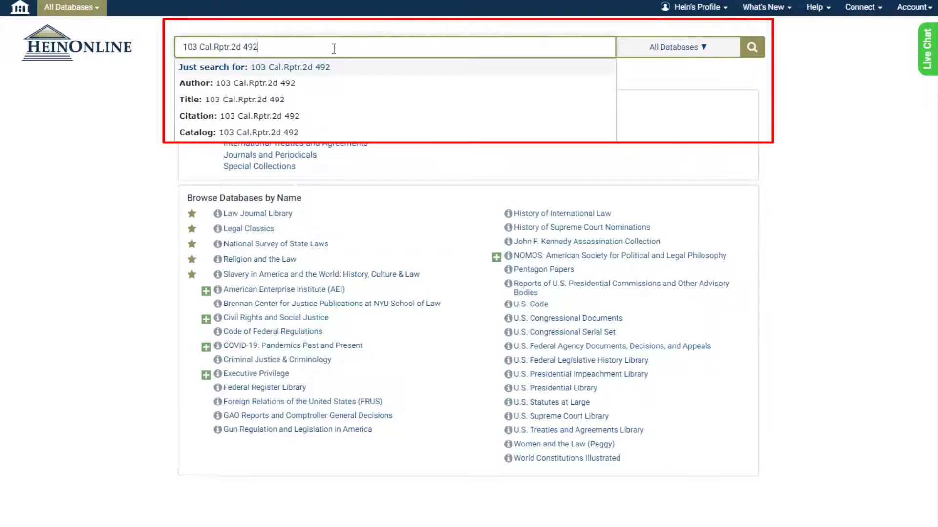
{"action": "mouse_move", "coordinate": [421, 117]}
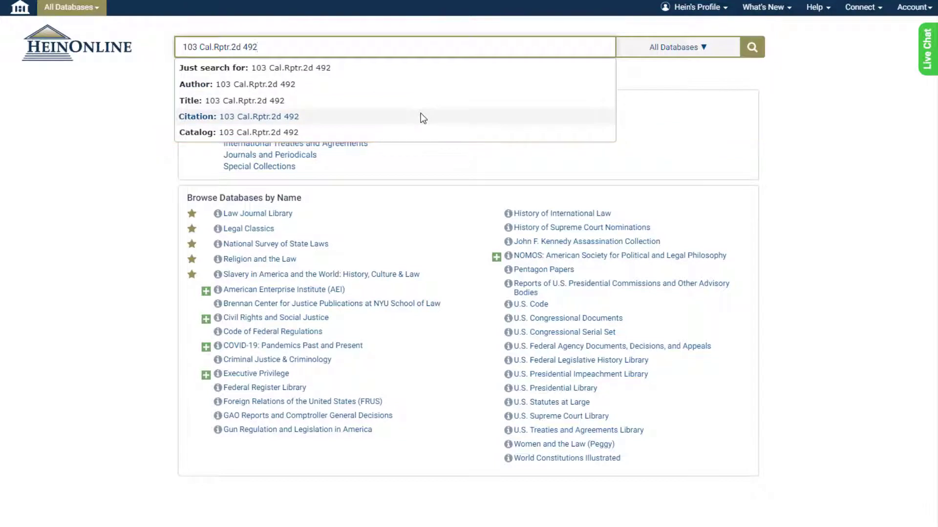
{"action": "left_click", "coordinate": [259, 116]}
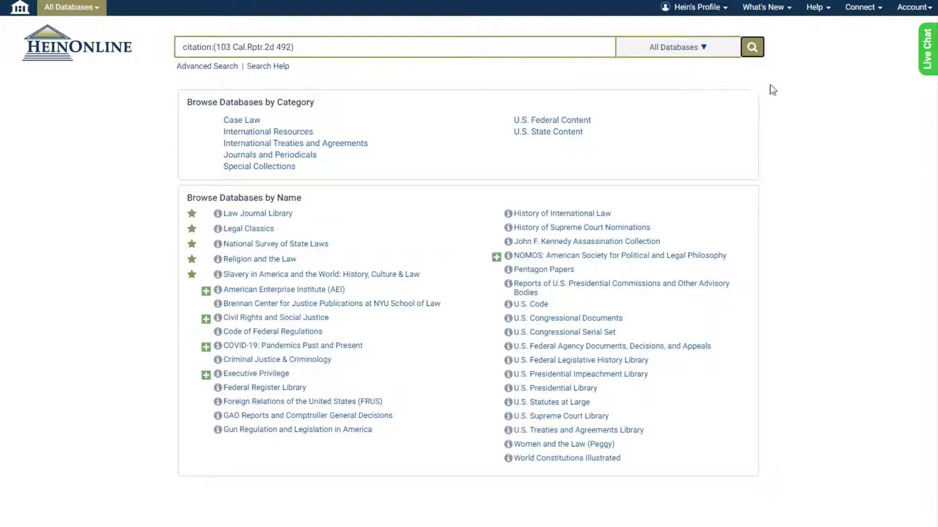
{"action": "left_click", "coordinate": [752, 47]}
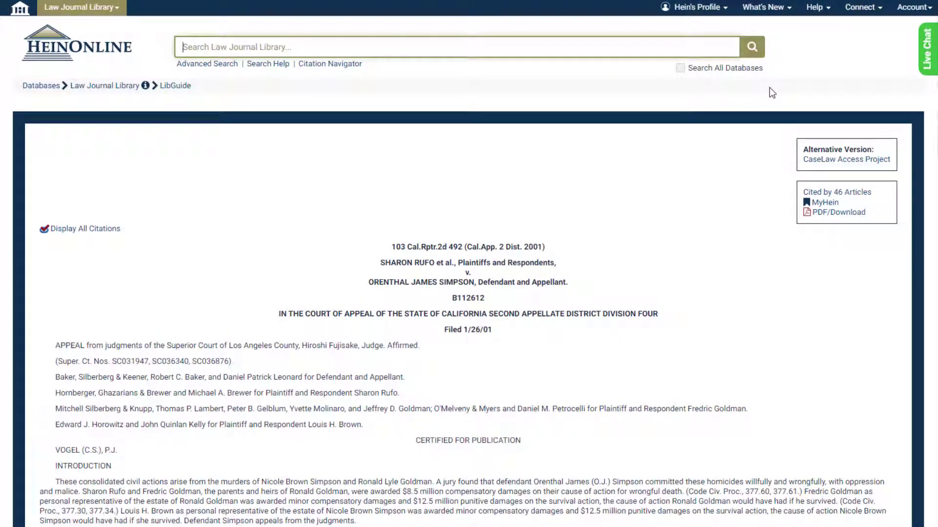
{"action": "mouse_move", "coordinate": [678, 211]}
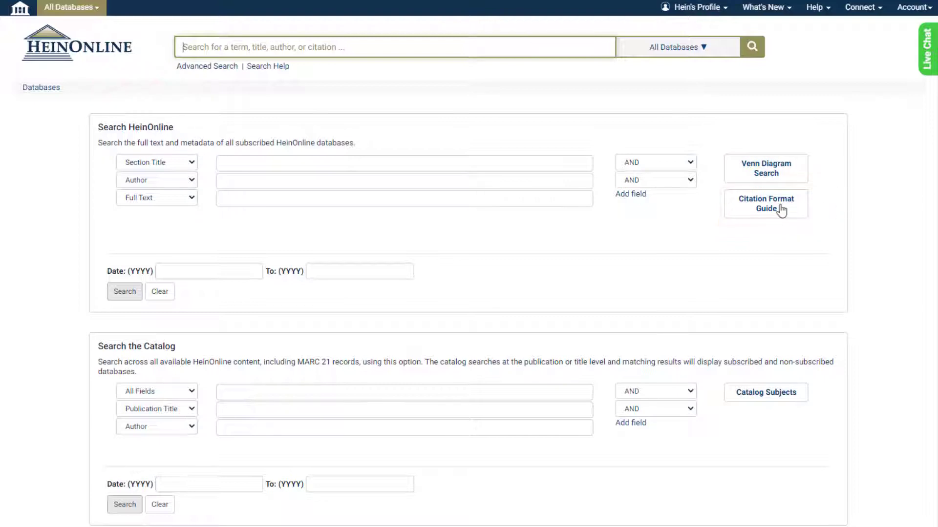
Open the Citation Format Guide and choose the Harv. L. Rev. lookup form
{"action": "left_click", "coordinate": [765, 203]}
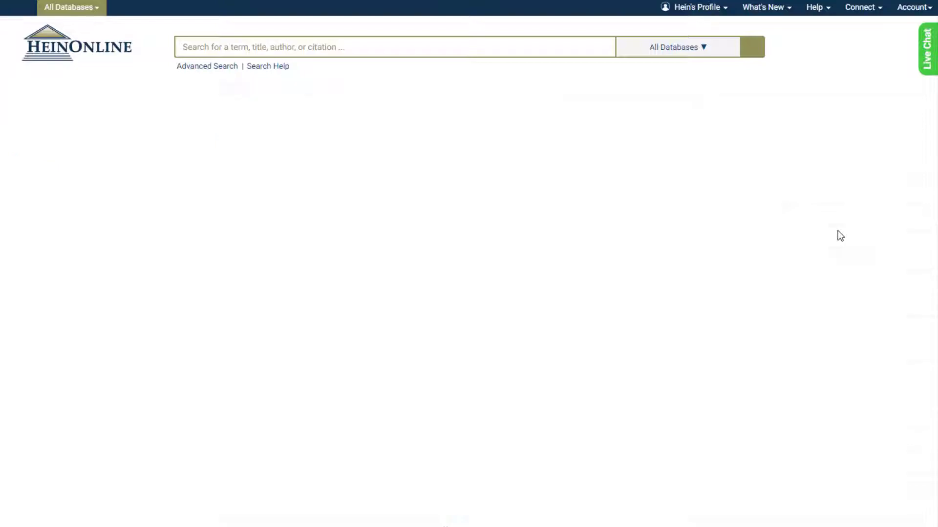
{"action": "scroll", "scroll_direction": "down", "scroll_amount": 3}
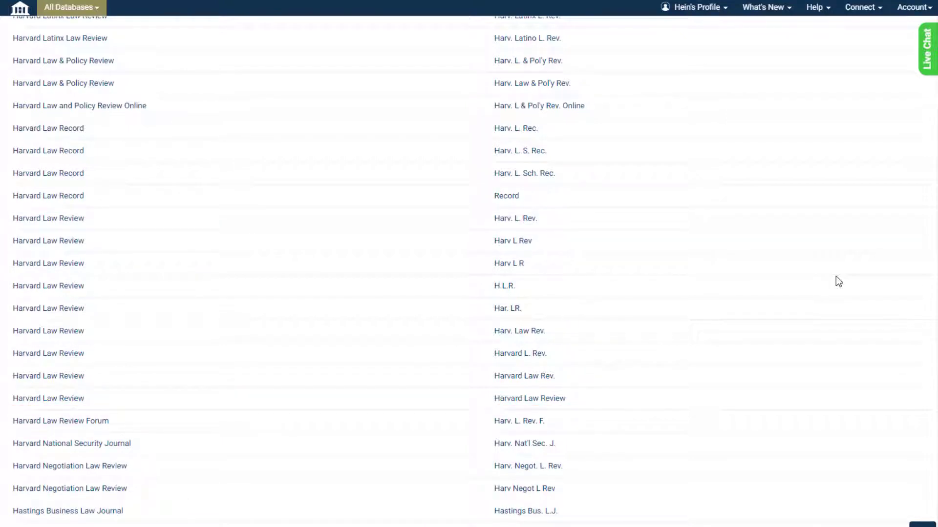
{"action": "mouse_move", "coordinate": [513, 240]}
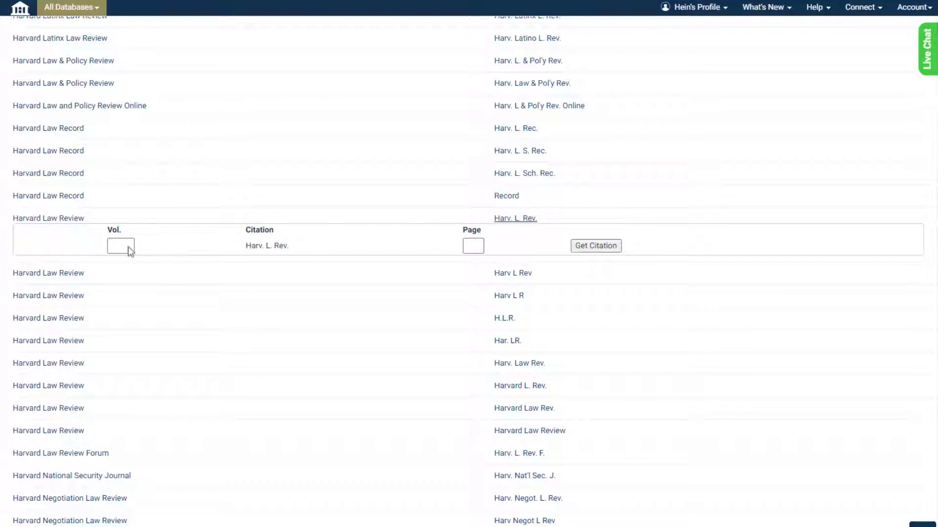
{"action": "left_click", "coordinate": [120, 246]}
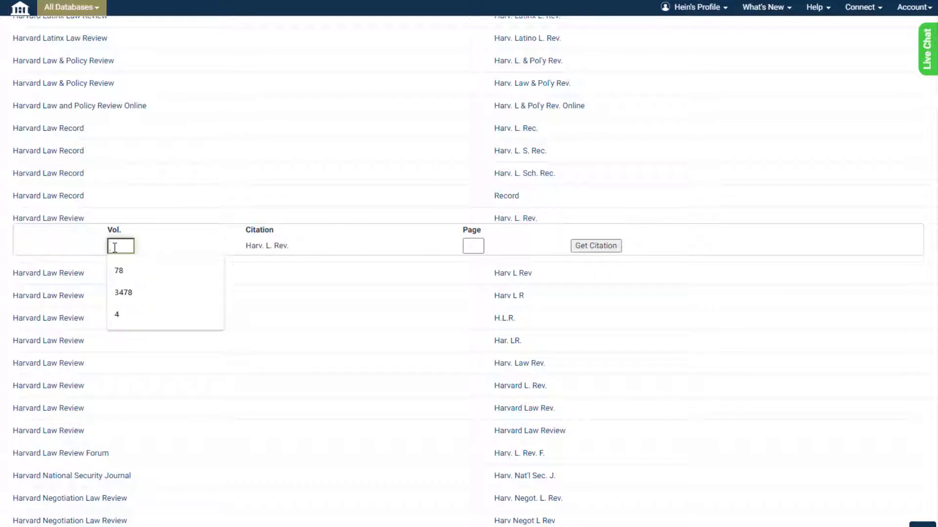
Retrieve the Harv. L. Rev. citation for volume 4, page 39
{"action": "left_click", "coordinate": [473, 245]}
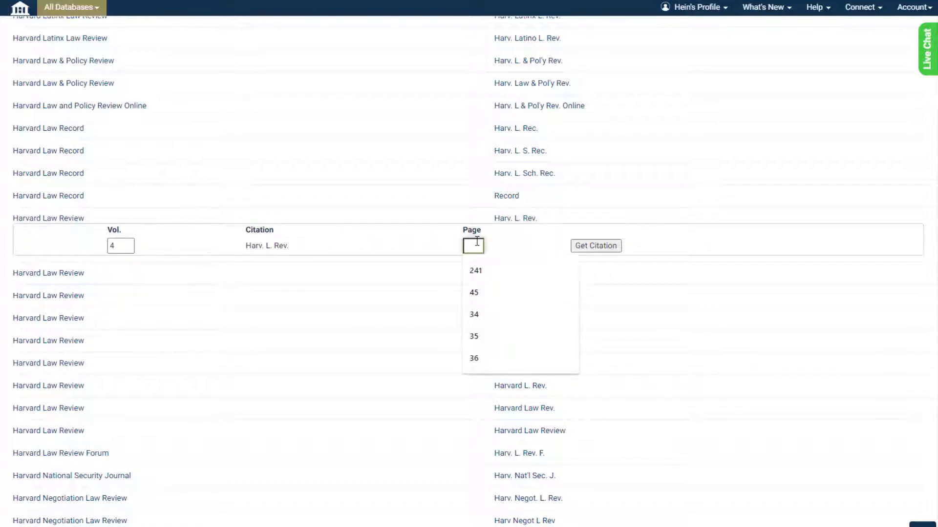
{"action": "type", "text": "39"}
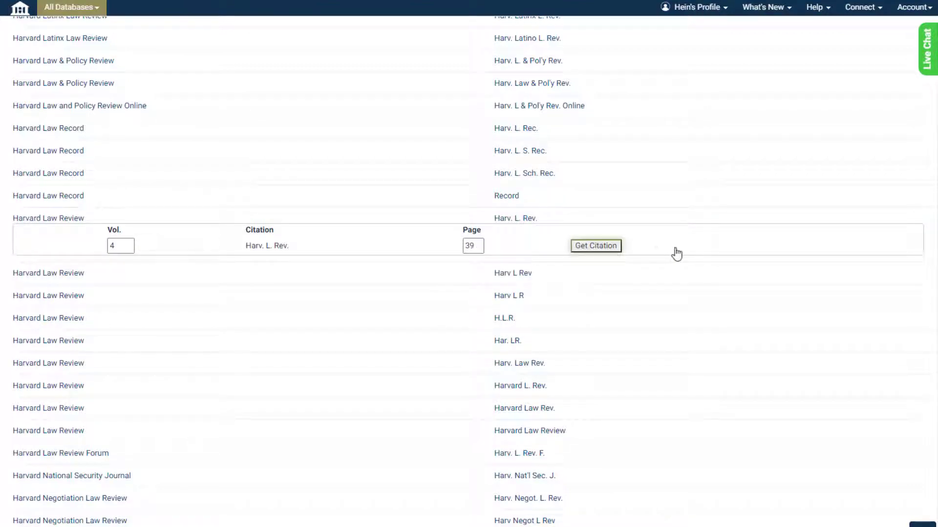
{"action": "left_click", "coordinate": [595, 246]}
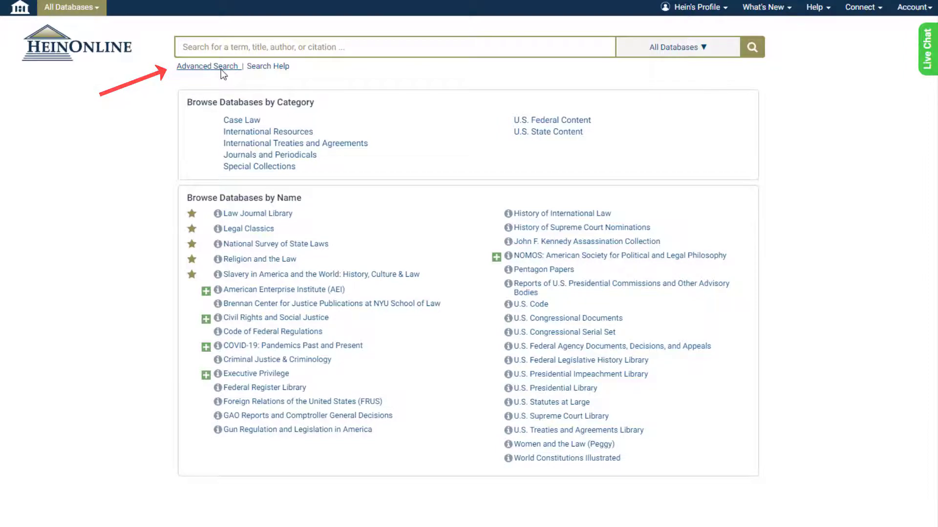
From Advanced Search, fetch the document for 4 Harv. L. Rev. 39
{"action": "left_click", "coordinate": [207, 66]}
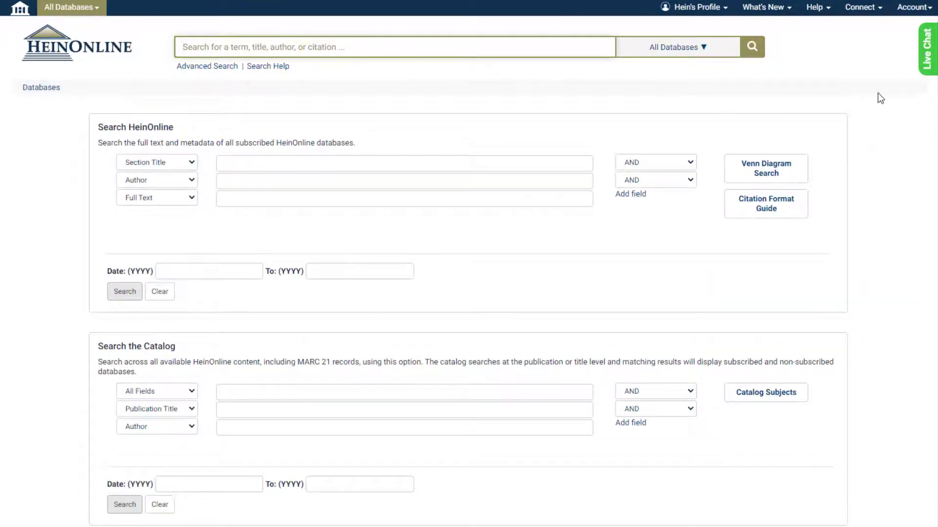
{"action": "scroll", "scroll_direction": "down", "scroll_amount": 3}
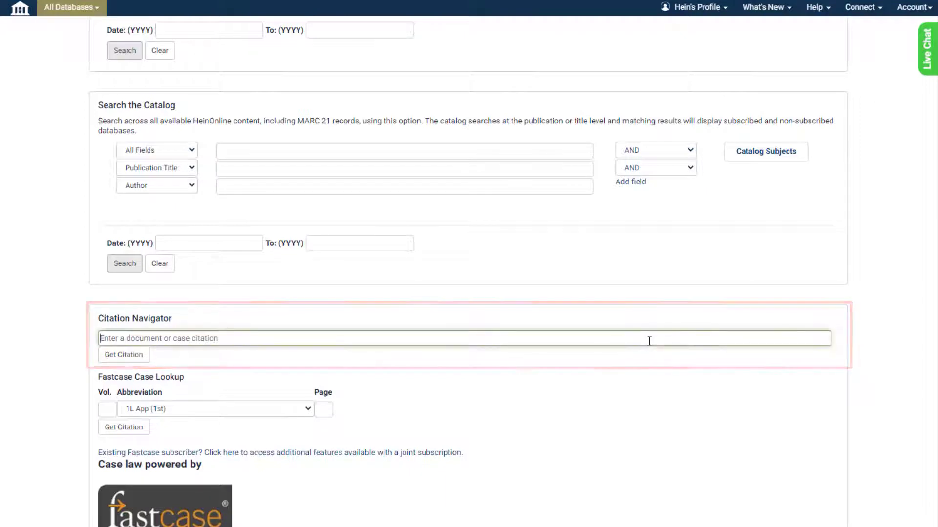
{"action": "type", "text": "4 Harv. L. Rev. 39"}
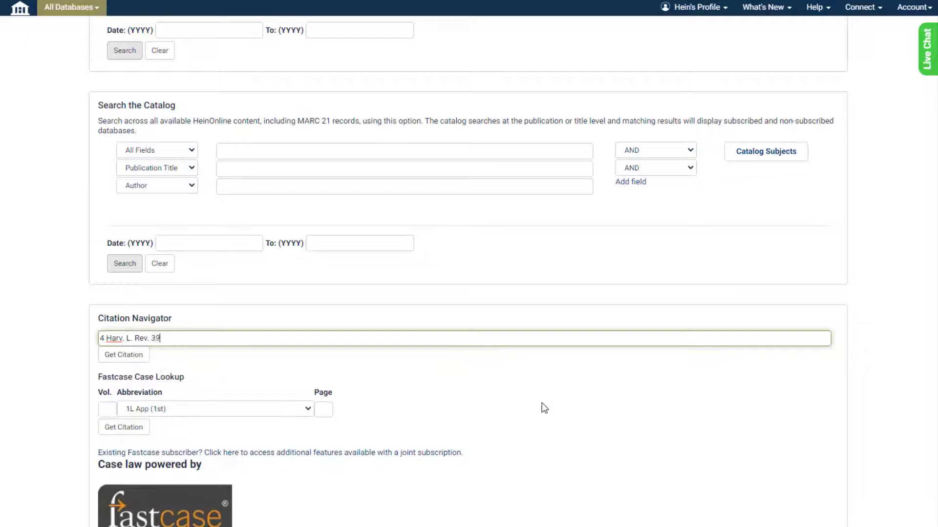
{"action": "left_click", "coordinate": [123, 354]}
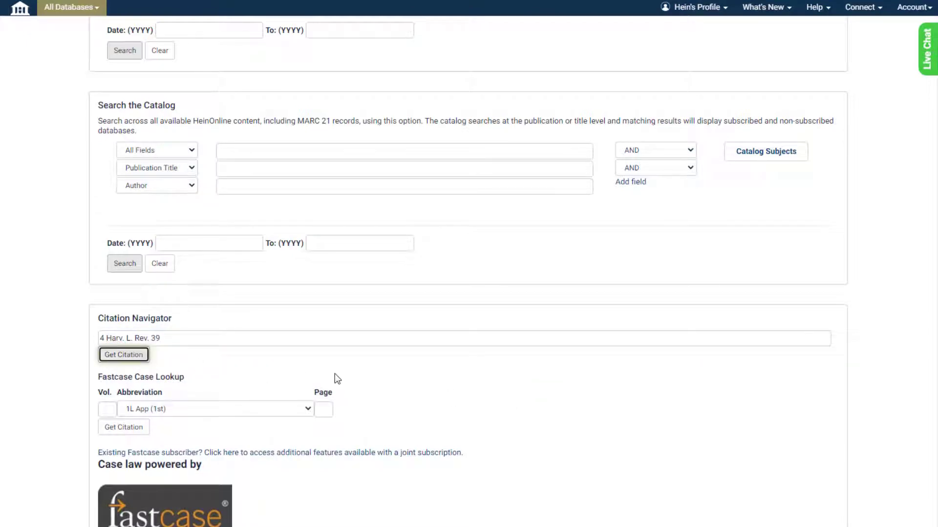
{"action": "left_click", "coordinate": [123, 355]}
{"action": "type", "text": "492"}
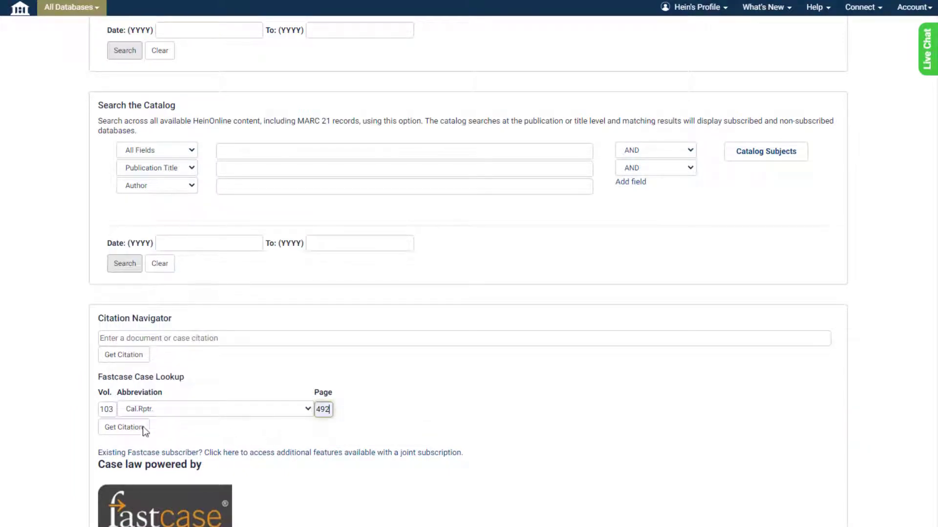
Look up the case 103 Cal.Rptr. 492, opening Strait v. Hale Construction Co
{"action": "left_click", "coordinate": [123, 427]}
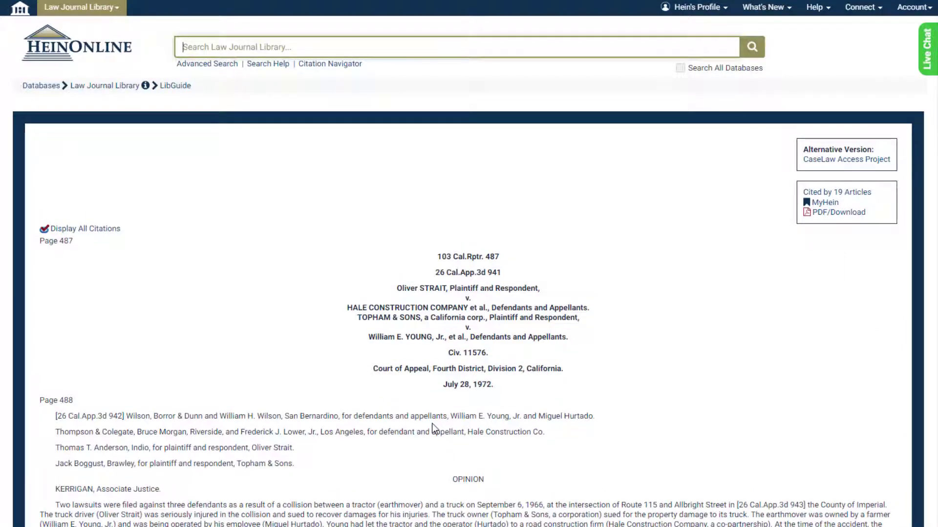
{"action": "mouse_move", "coordinate": [81, 7]}
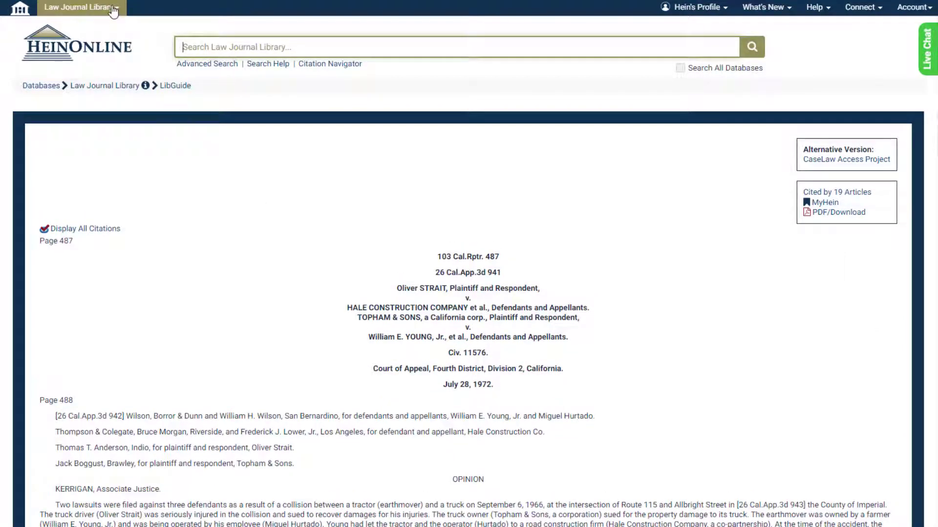
In the Federal Register Library's Citation Navigator, retrieve volume 86, page 241
{"action": "left_click", "coordinate": [81, 7]}
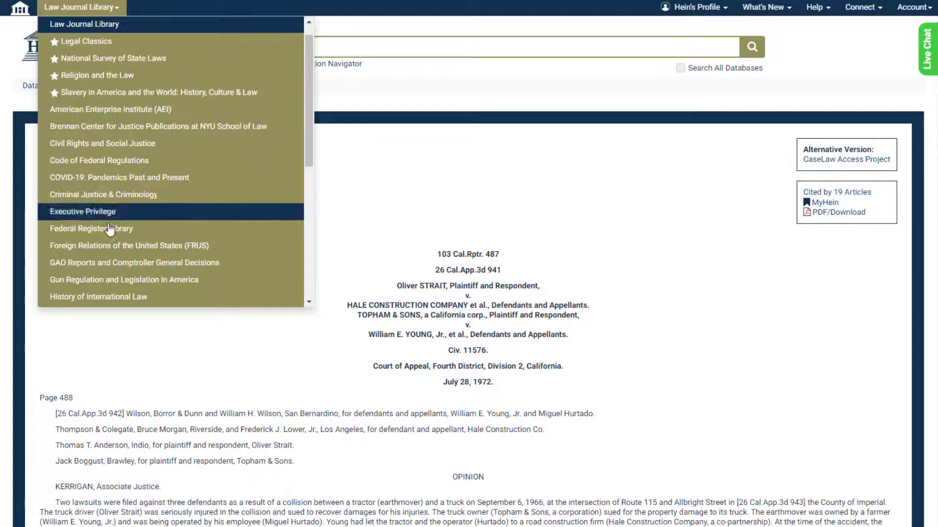
{"action": "left_click", "coordinate": [91, 228]}
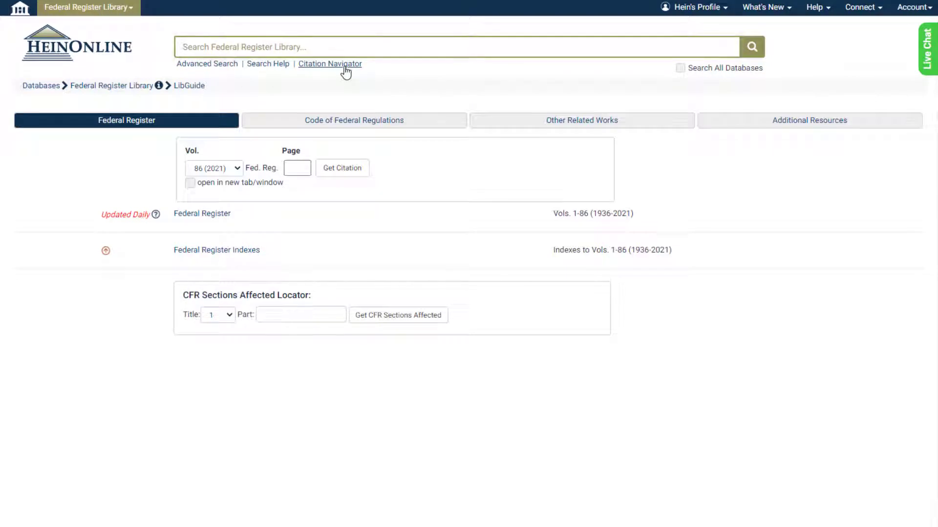
{"action": "left_click", "coordinate": [329, 63]}
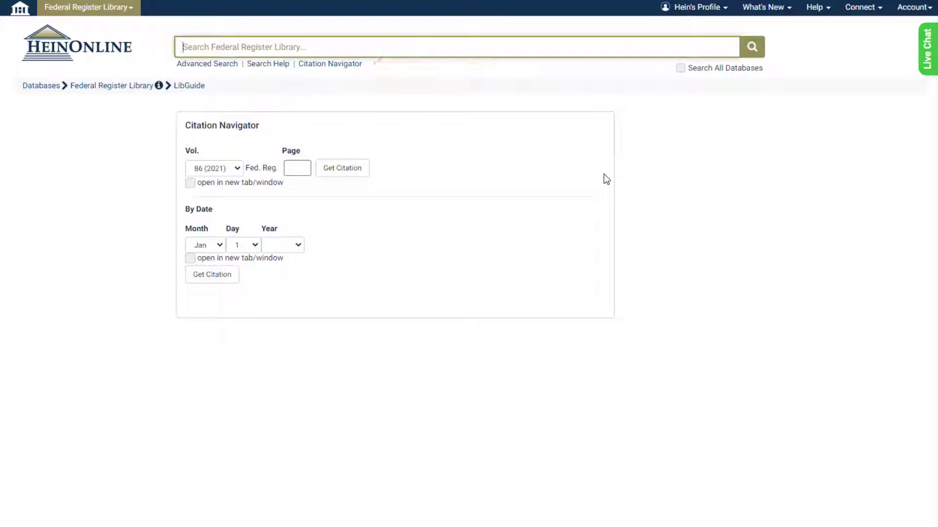
{"action": "type", "text": "241"}
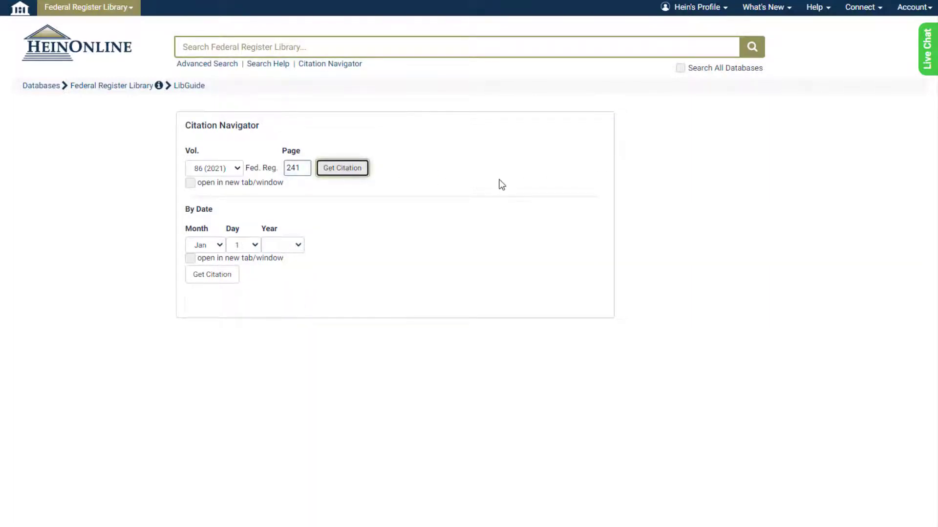
{"action": "left_click", "coordinate": [342, 167]}
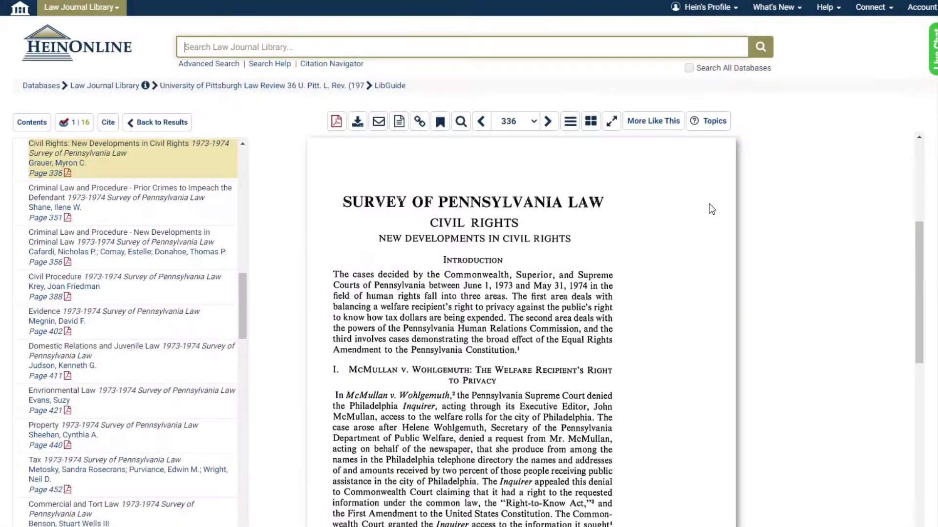
{"action": "scroll", "scroll_direction": "down", "scroll_amount": 3}
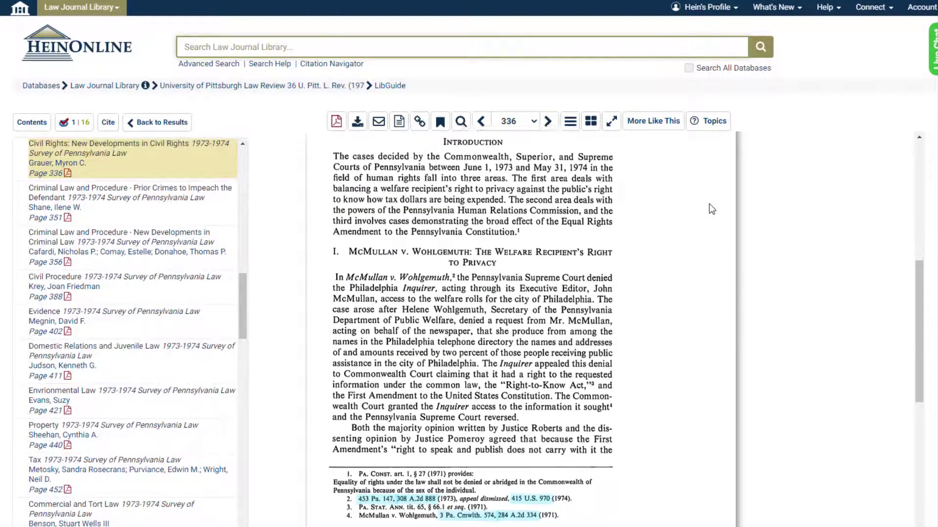
{"action": "scroll", "scroll_direction": "down", "scroll_amount": 3}
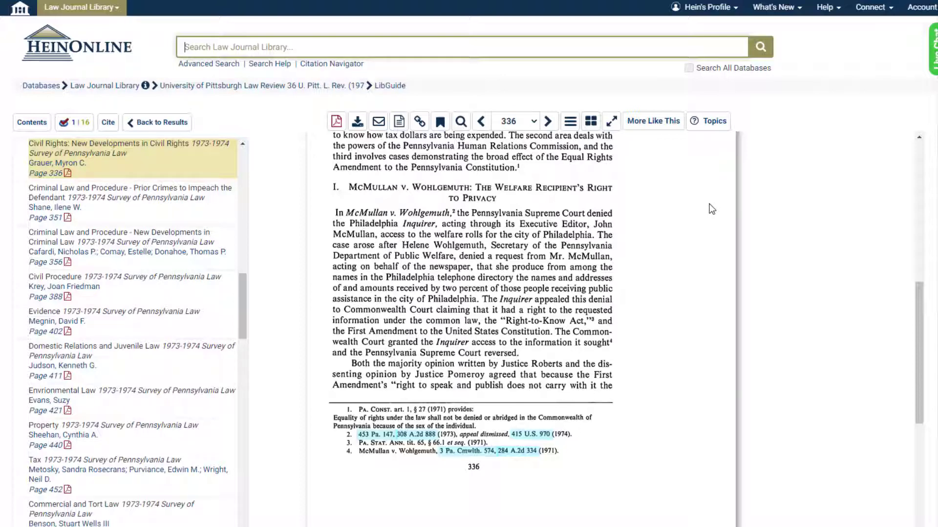
{"action": "mouse_move", "coordinate": [690, 238]}
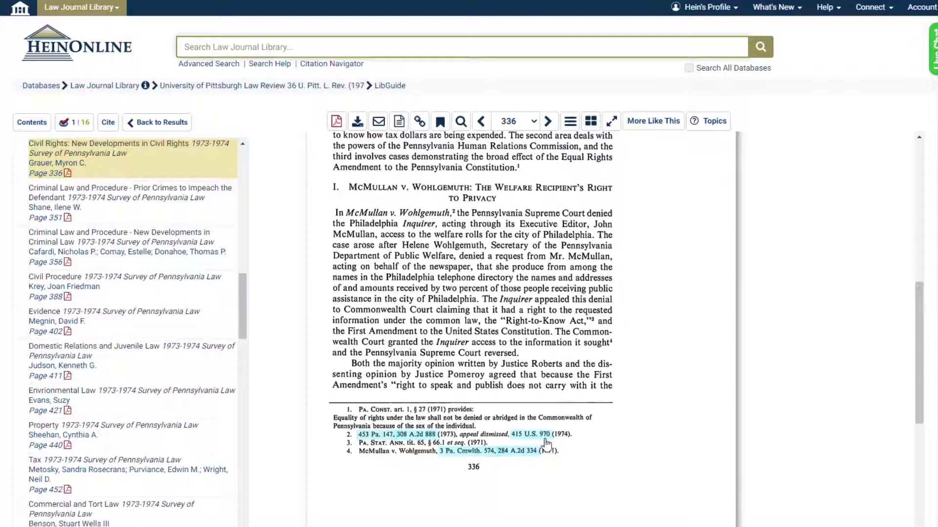
{"action": "left_click", "coordinate": [527, 435]}
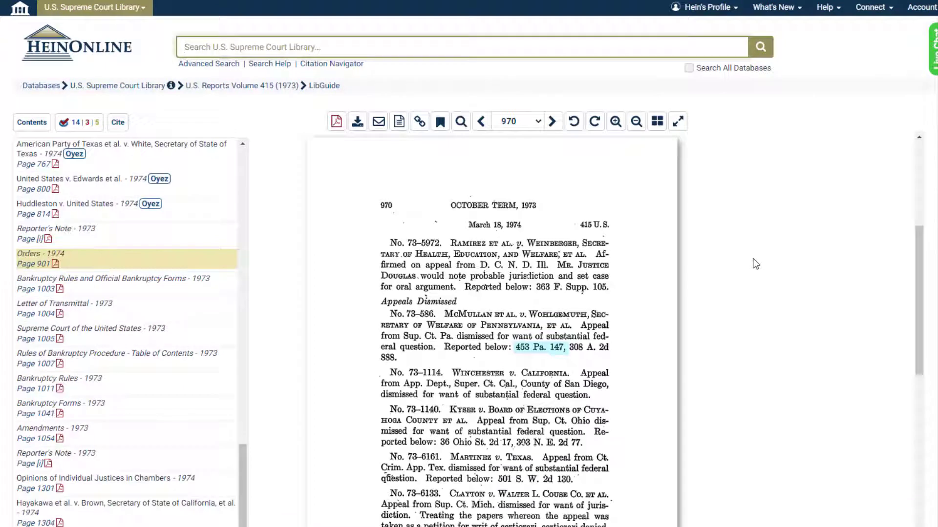
{"action": "mouse_move", "coordinate": [577, 340]}
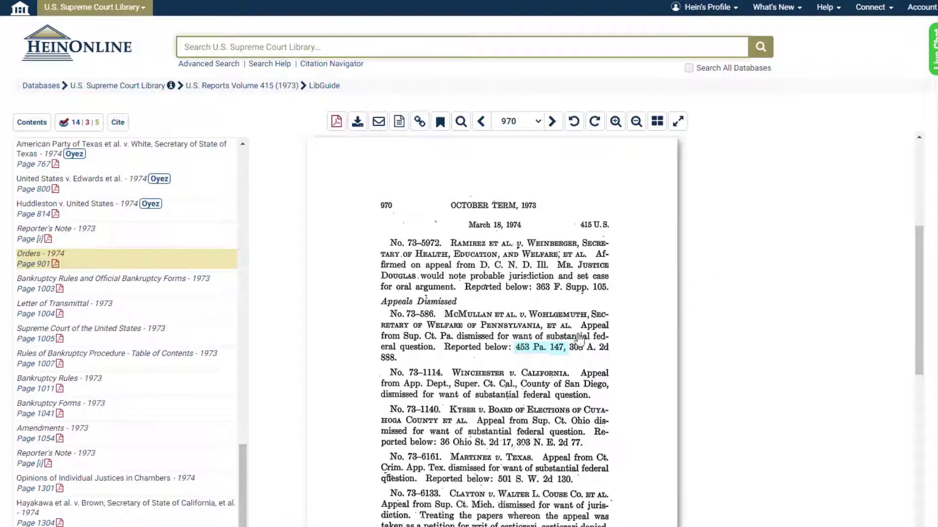
{"action": "left_click", "coordinate": [544, 348]}
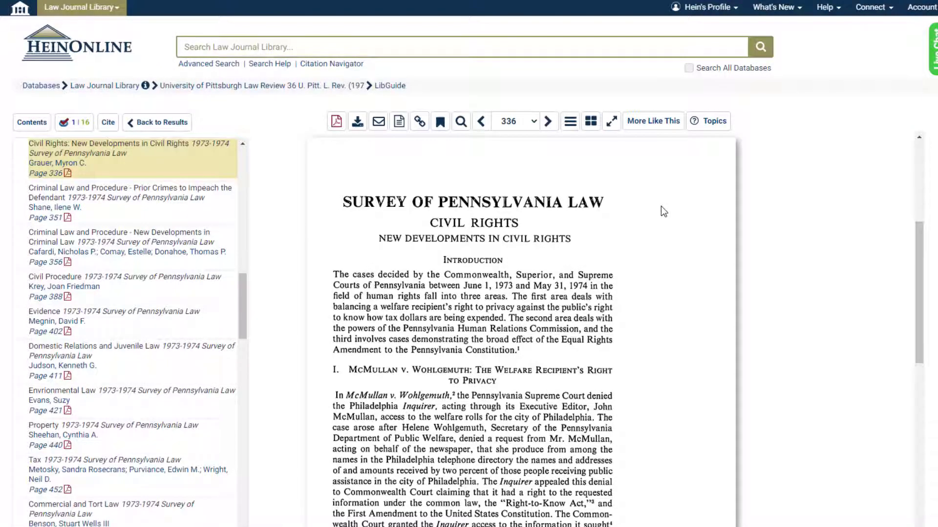
{"action": "mouse_move", "coordinate": [639, 211]}
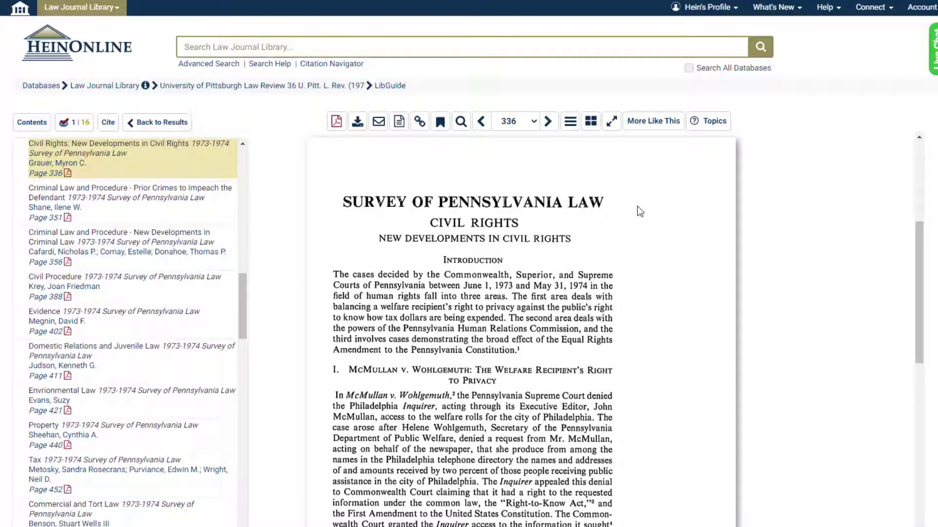
{"action": "left_click", "coordinate": [108, 123]}
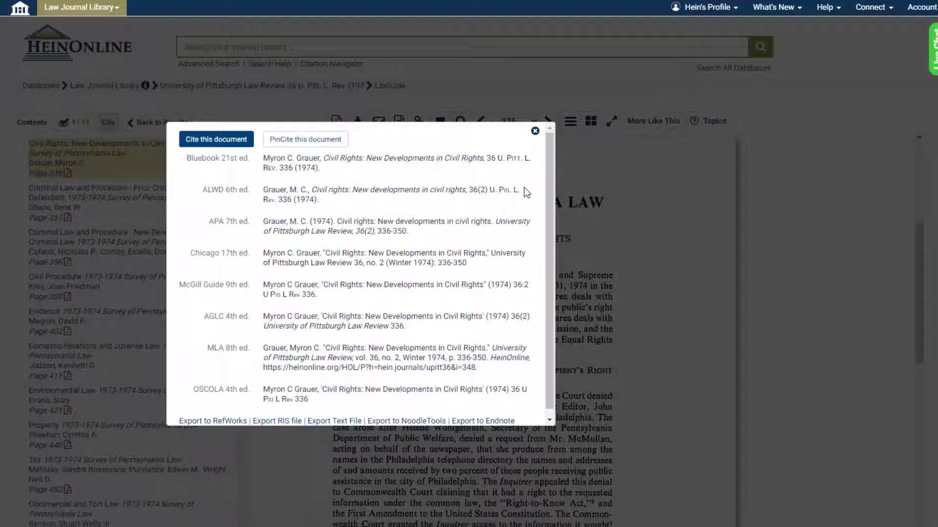
{"action": "left_click", "coordinate": [534, 130]}
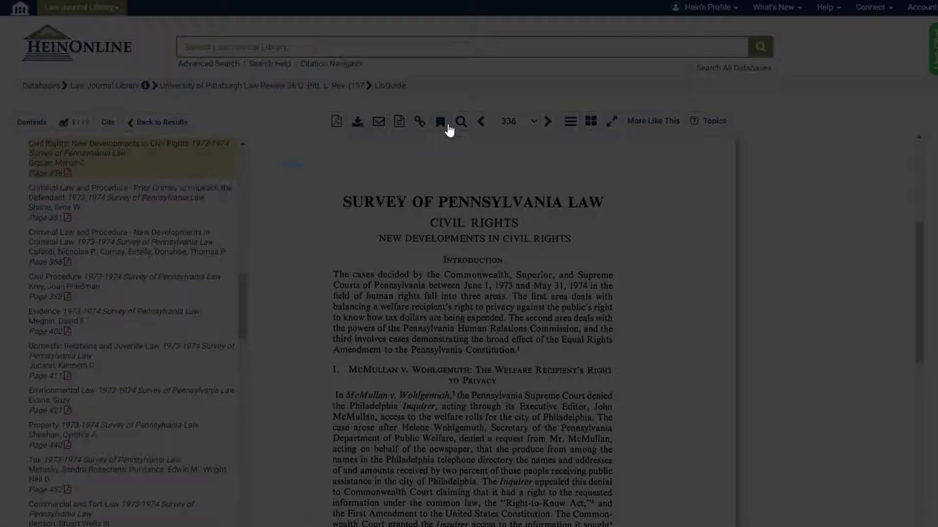
Save the article as a MyHein bookmark tagged 'civil rights' and show export options for saved bookmarks
{"action": "left_click", "coordinate": [439, 121]}
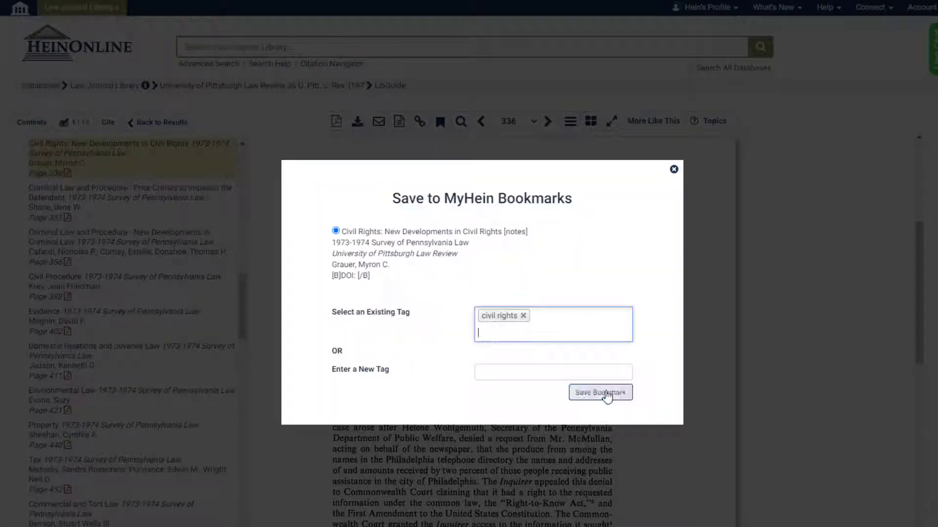
{"action": "left_click", "coordinate": [599, 393]}
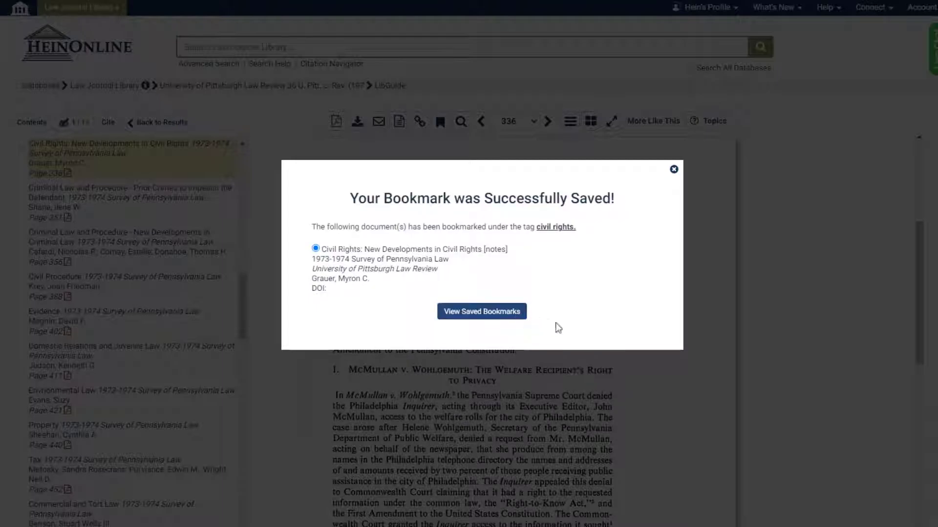
{"action": "left_click", "coordinate": [481, 312]}
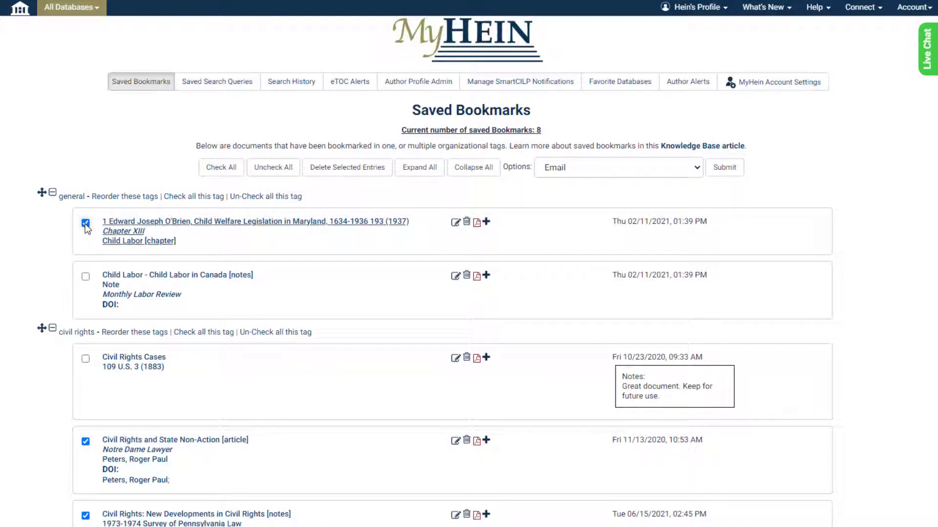
{"action": "left_click", "coordinate": [618, 167]}
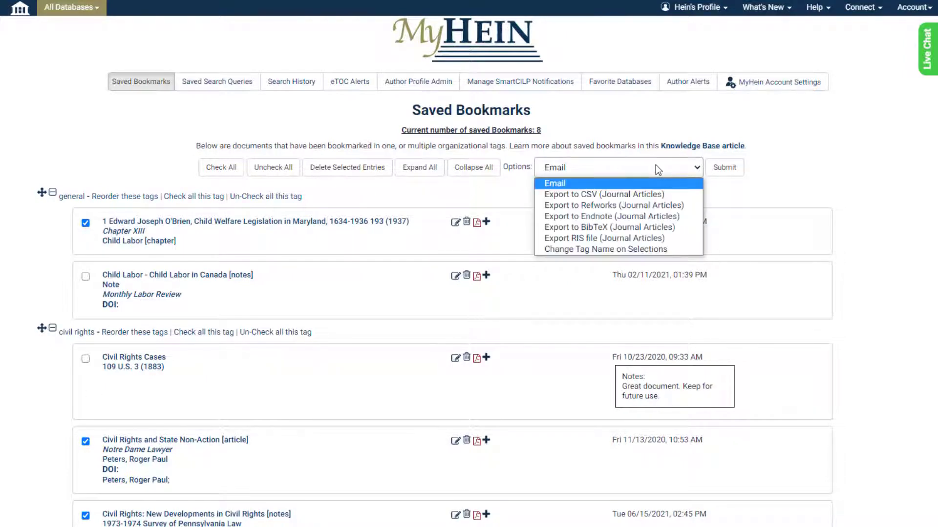